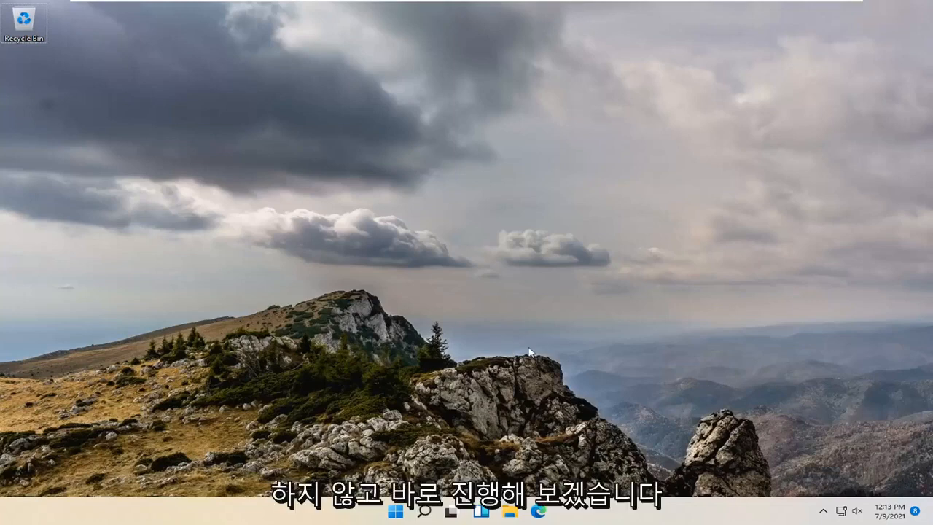
# - Launch Settings from the Start button's right-click quick-link menu
pyautogui.rightClick(393, 512)
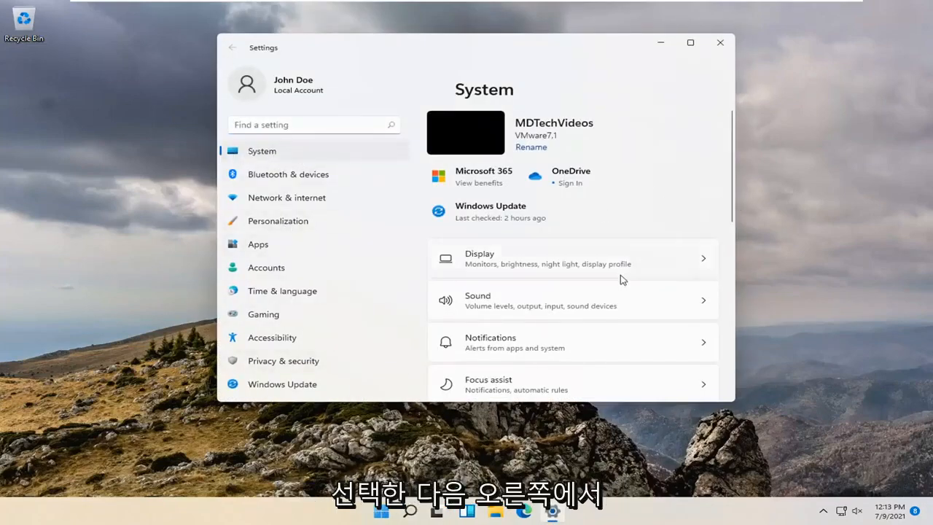
# - Open Other troubleshooters in System > Troubleshoot and scroll to Video Playback
pyautogui.scroll(-3)
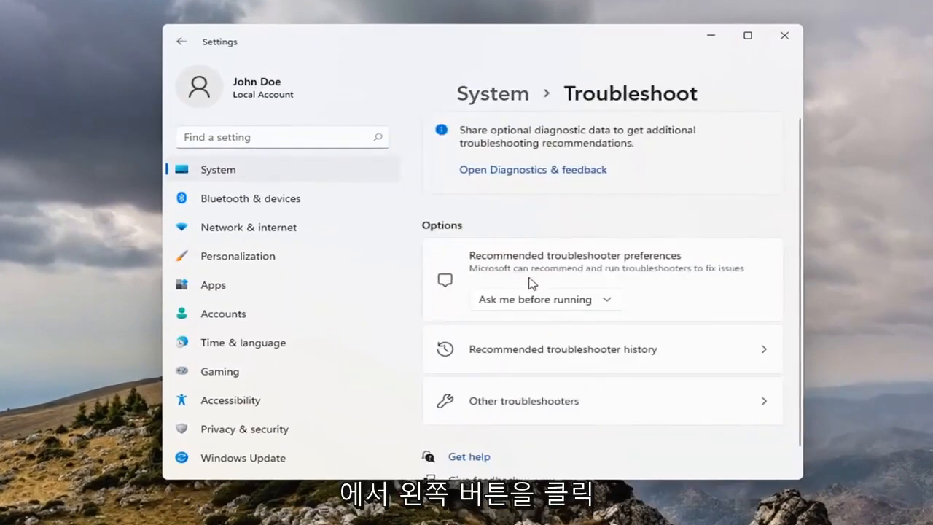
pyautogui.scroll(-3)
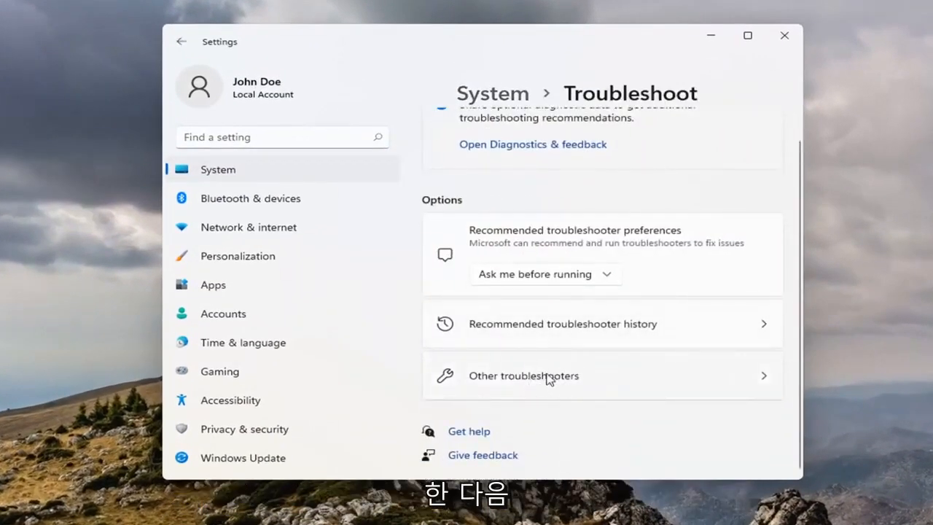
pyautogui.click(523, 375)
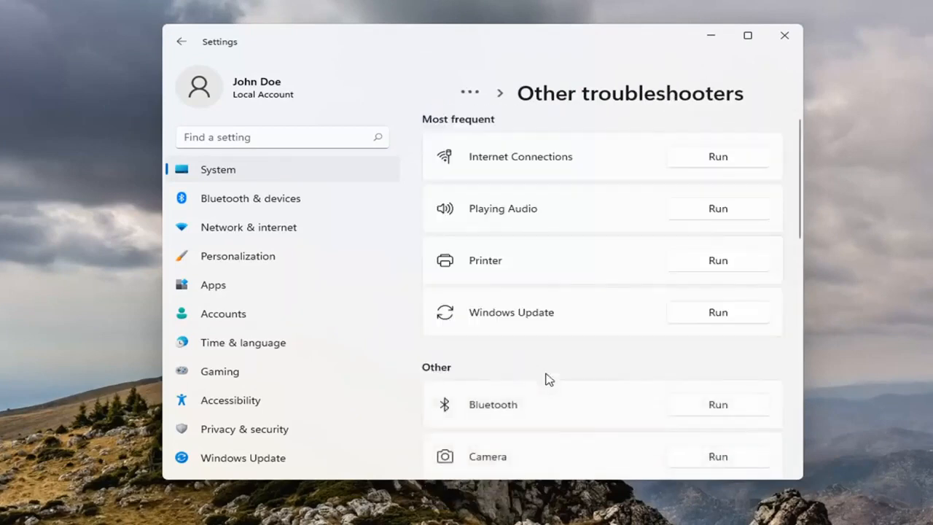
pyautogui.scroll(-3)
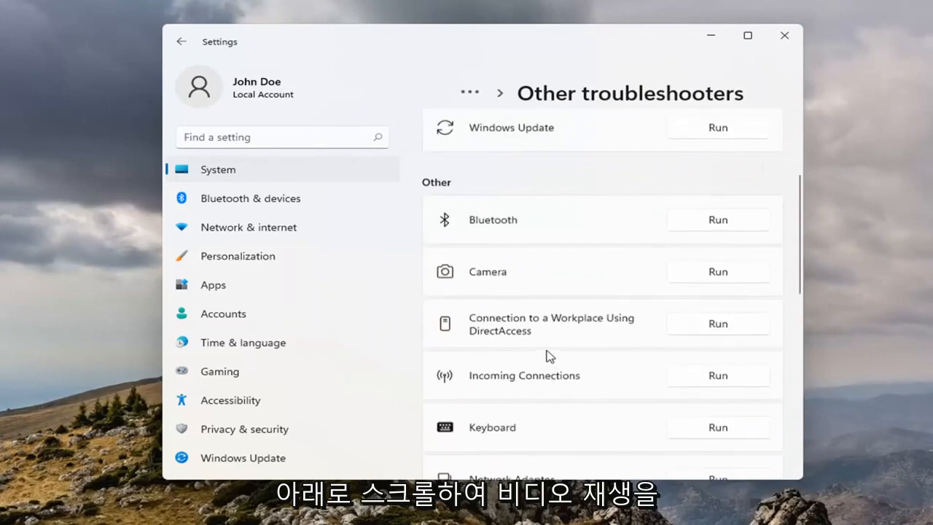
pyautogui.scroll(-3)
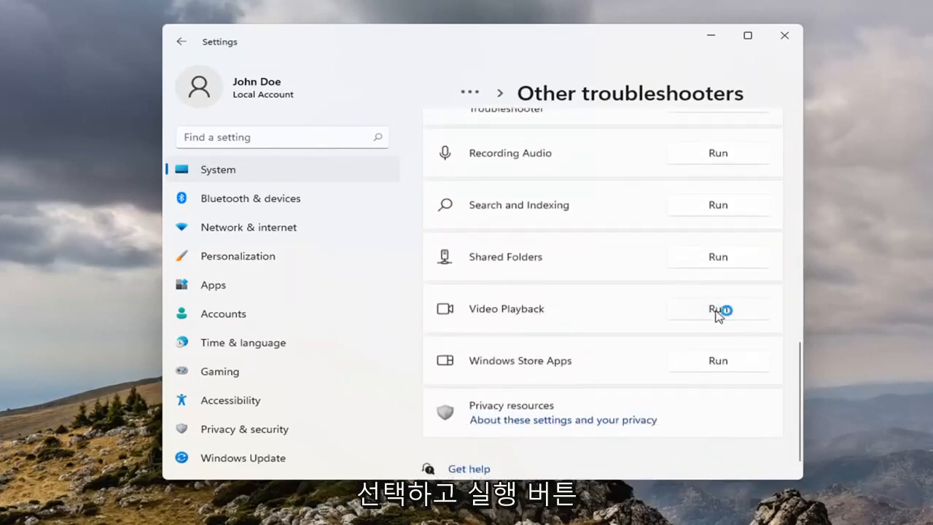
# - Run the Video Playback troubleshooter and follow 'Open video playback settings'
pyautogui.click(717, 308)
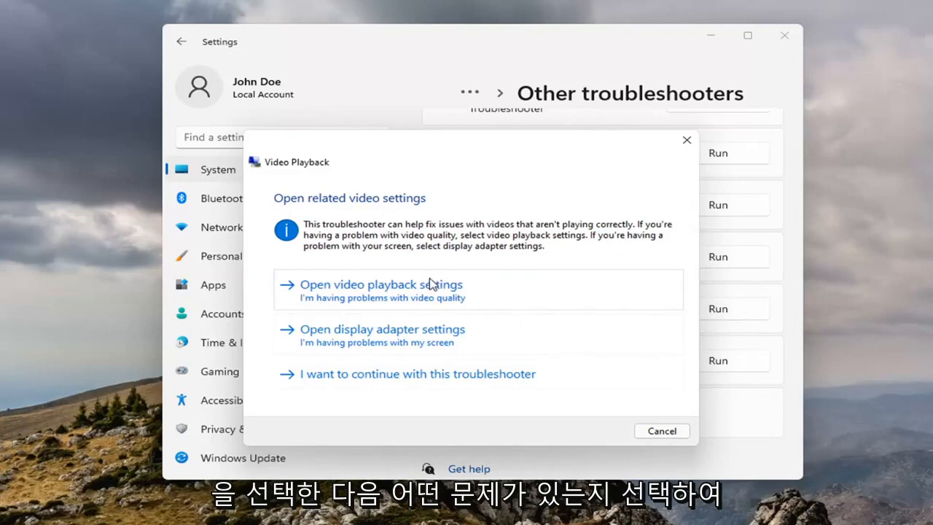
pyautogui.moveTo(393, 295)
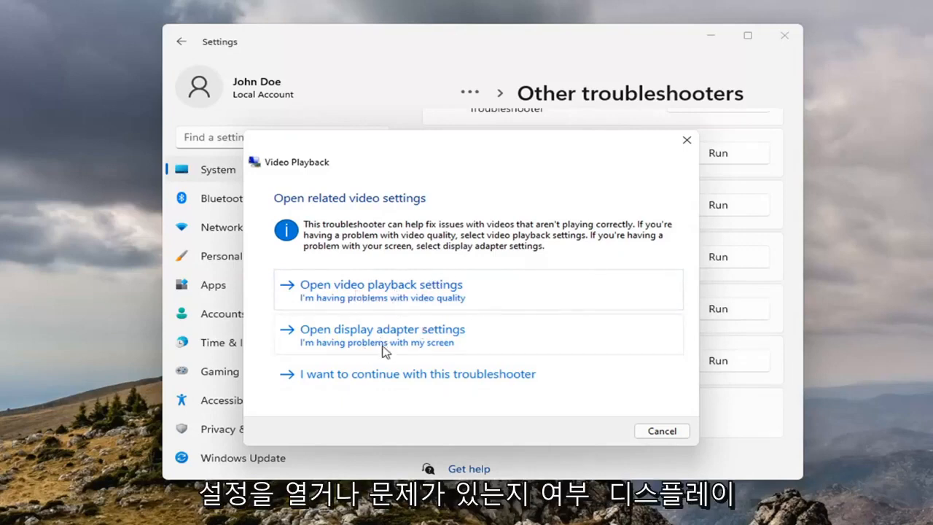
pyautogui.click(661, 431)
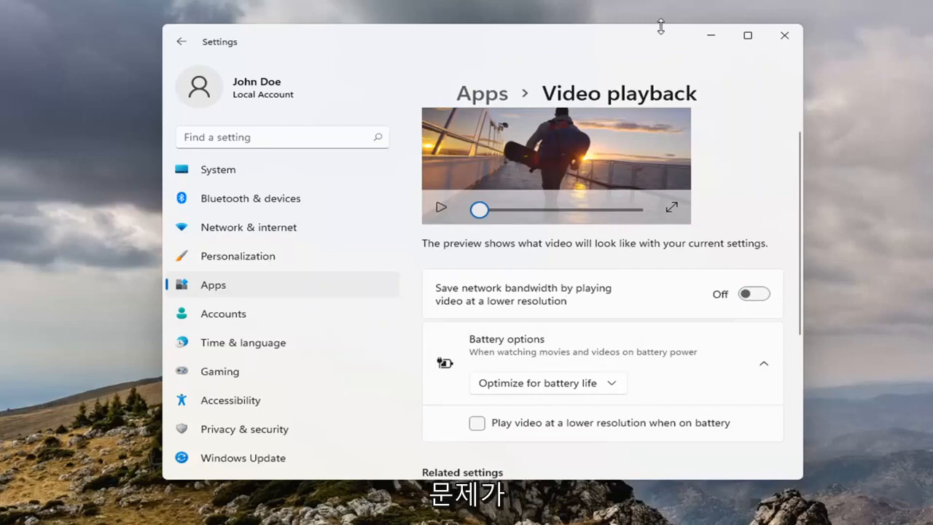
pyautogui.moveTo(543, 279)
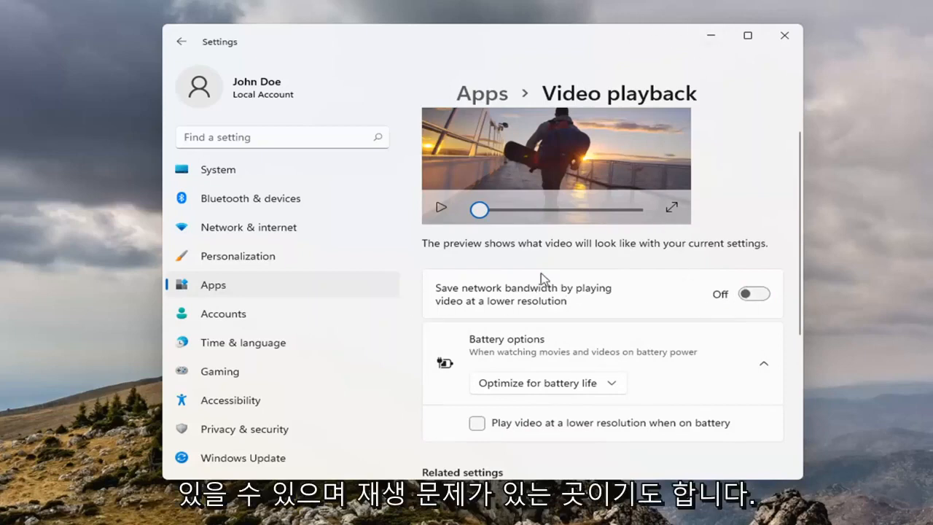
pyautogui.moveTo(619, 323)
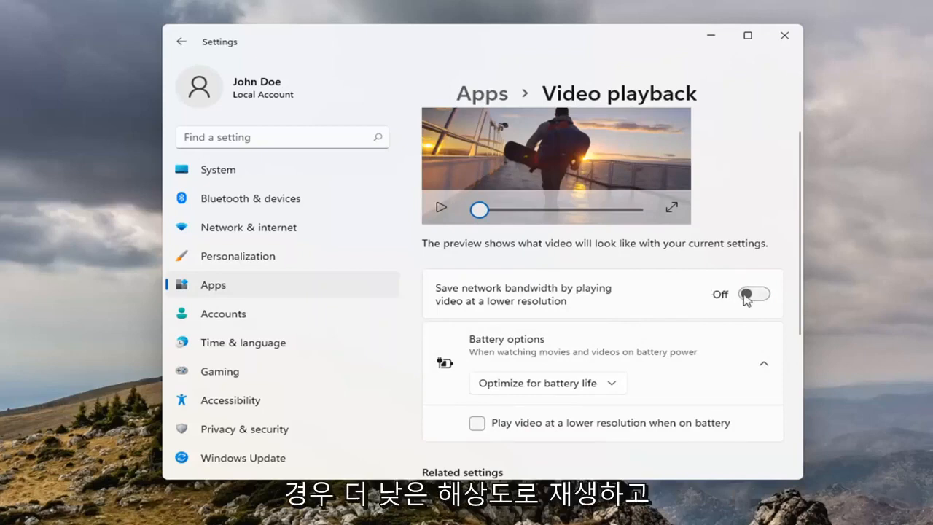
# - Turn 'Save network bandwidth' on and set battery options to 'Optimize for video quality'
pyautogui.click(753, 294)
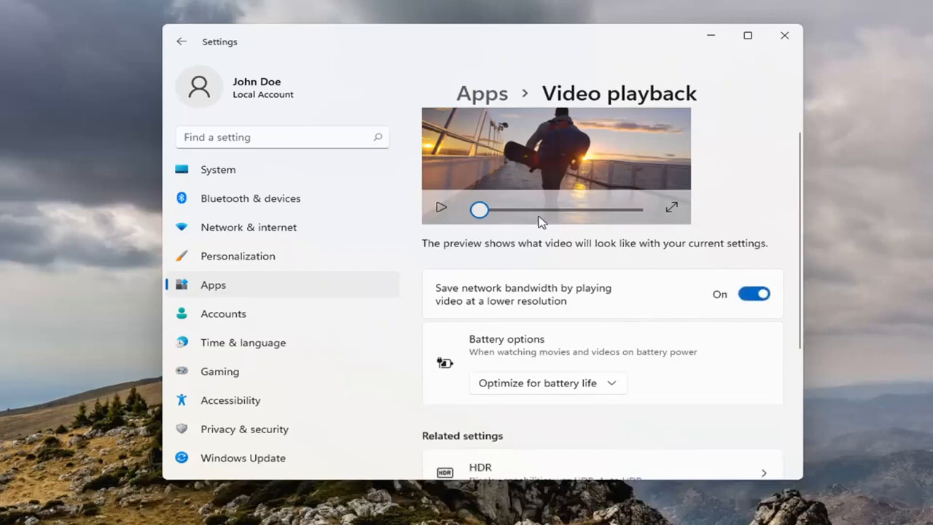
pyautogui.scroll(-3)
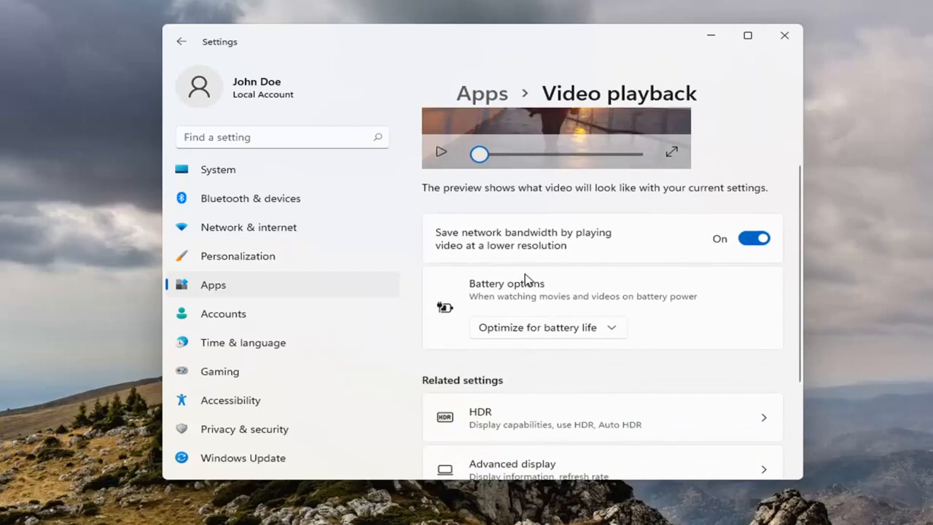
pyautogui.click(545, 326)
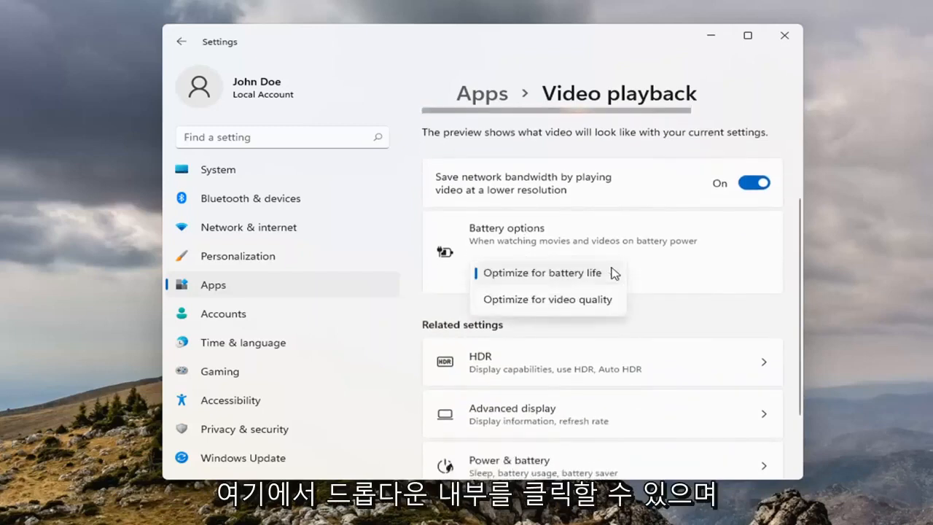
pyautogui.moveTo(529, 299)
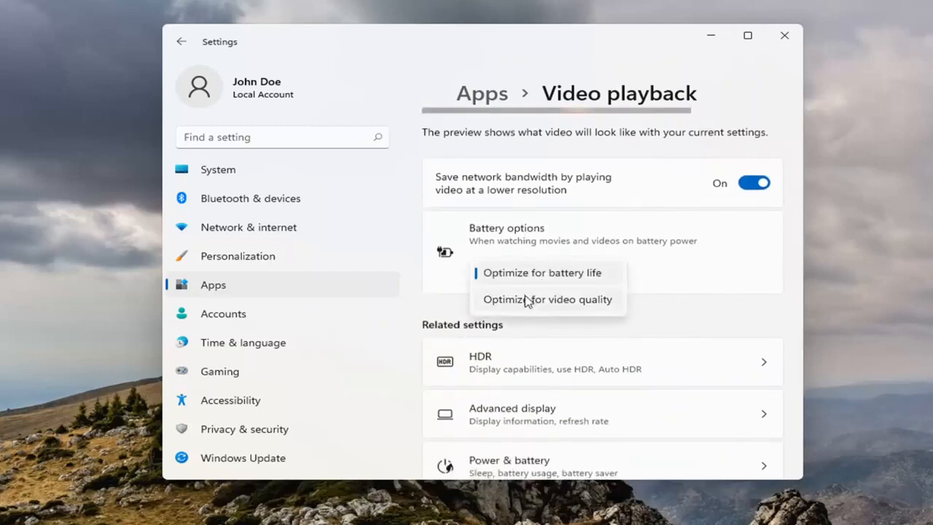
pyautogui.click(547, 299)
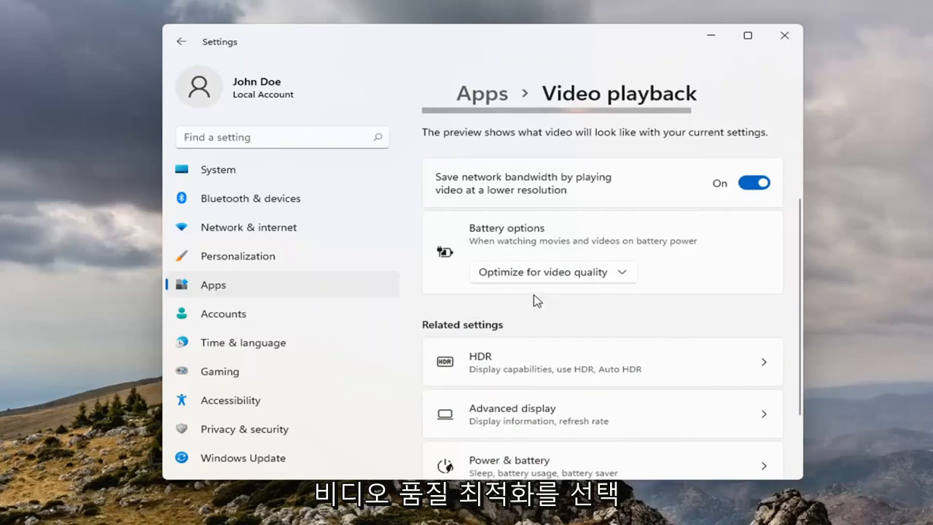
pyautogui.scroll(-3)
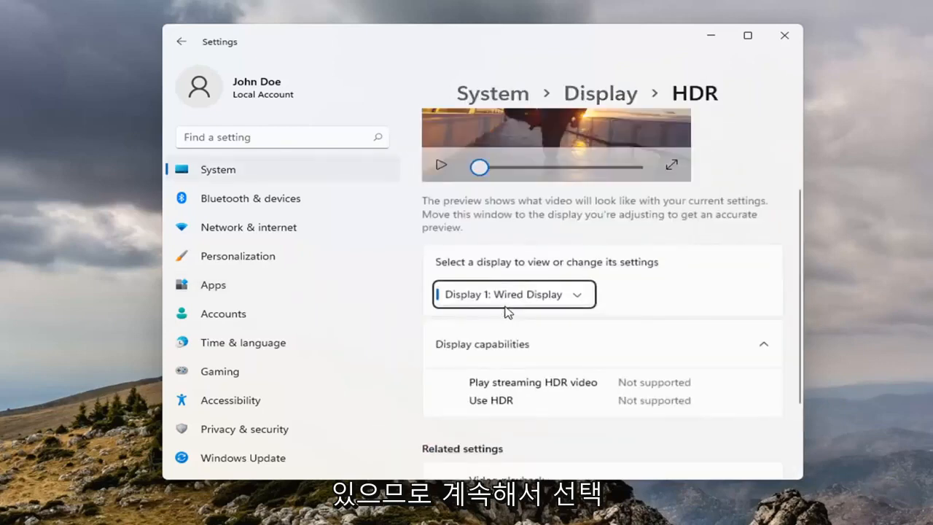
# - Check the HDR display list and capabilities (HDR unsupported), then close Settings
pyautogui.scroll(-3)
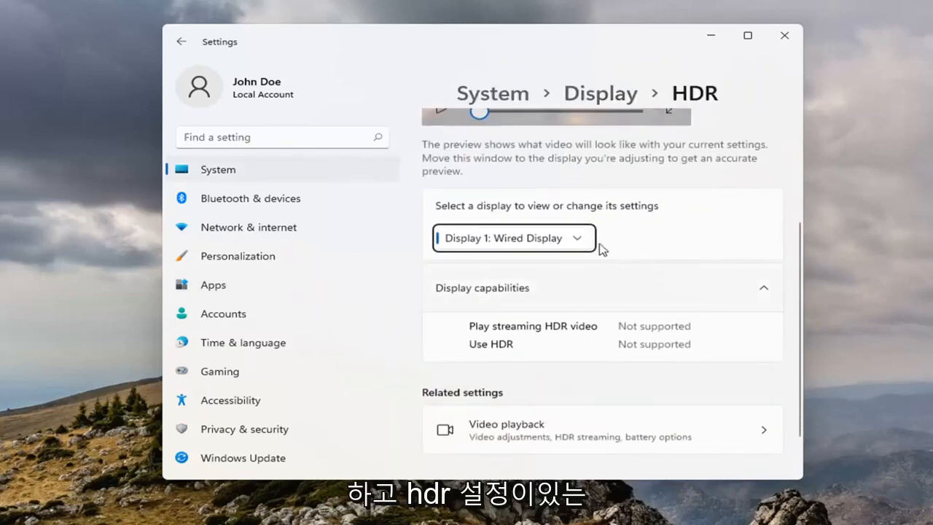
pyautogui.click(513, 239)
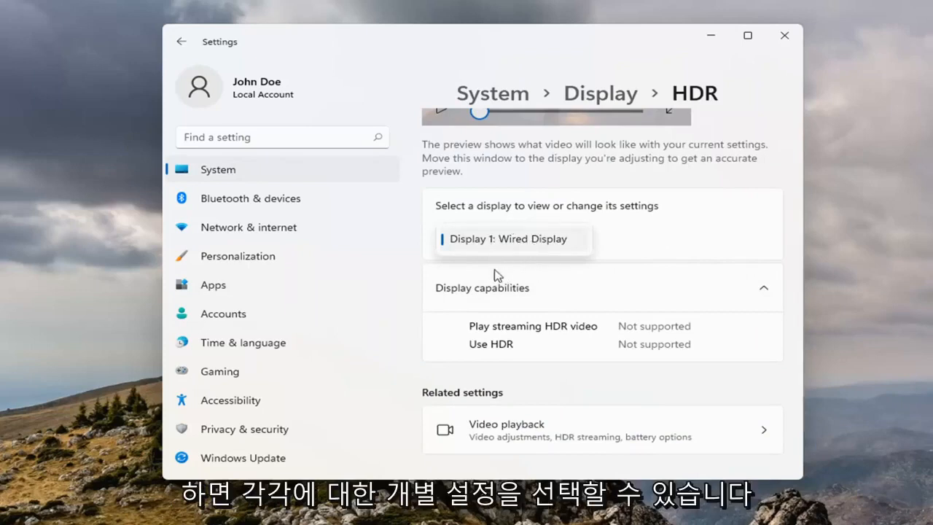
pyautogui.scroll(-3)
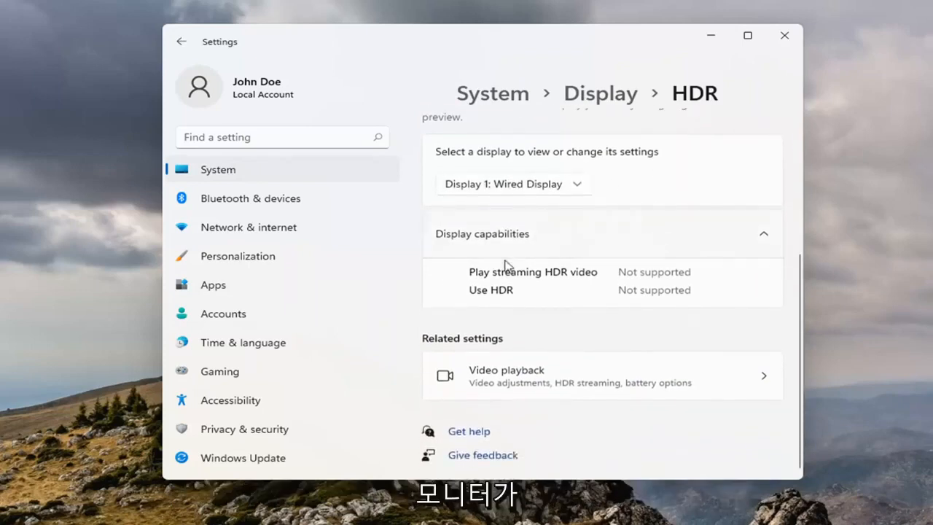
pyautogui.moveTo(640, 289)
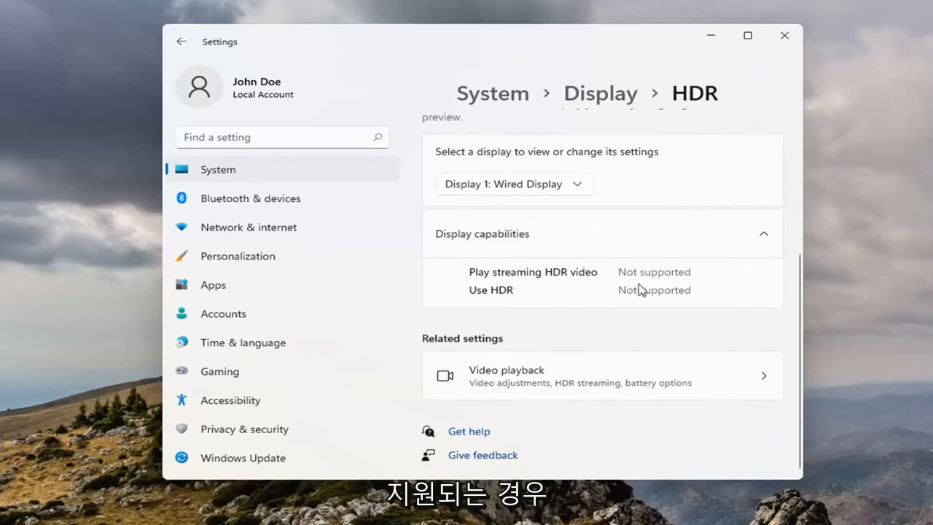
pyautogui.moveTo(518, 281)
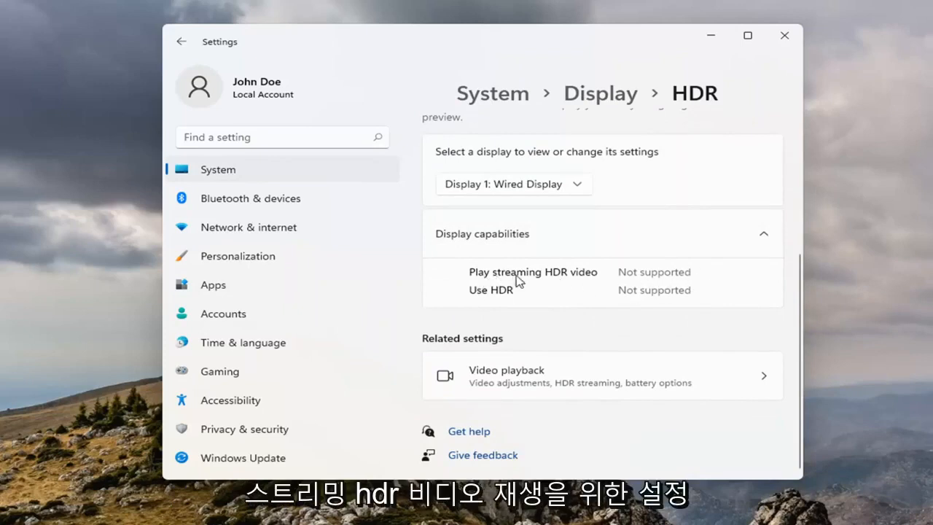
pyautogui.moveTo(514, 294)
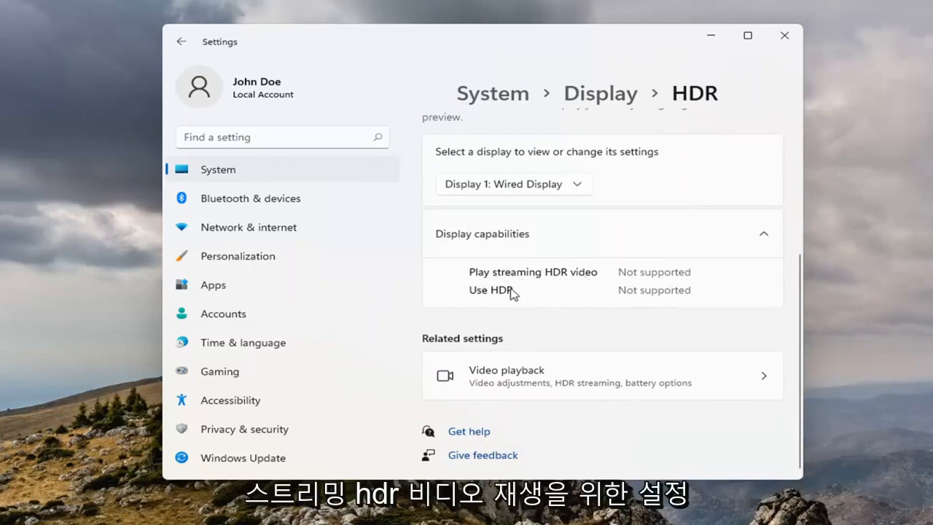
pyautogui.moveTo(506, 303)
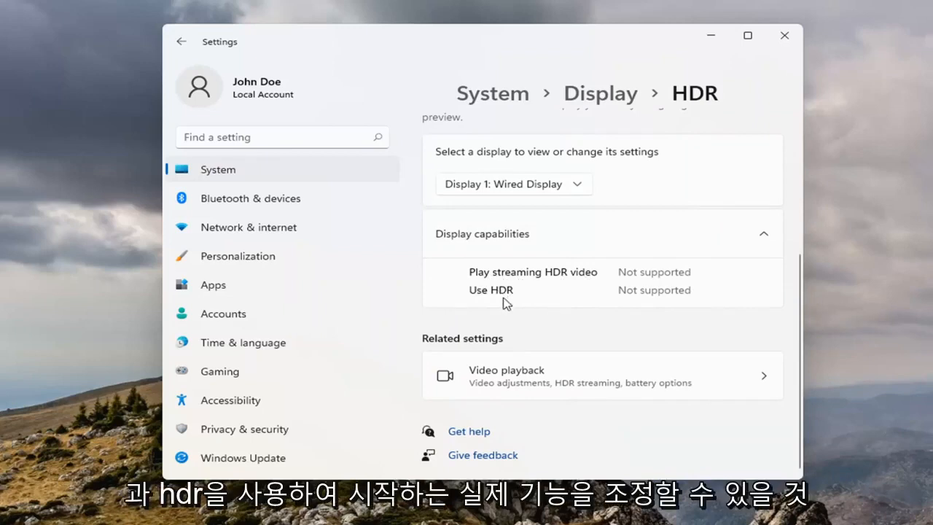
pyautogui.moveTo(531, 291)
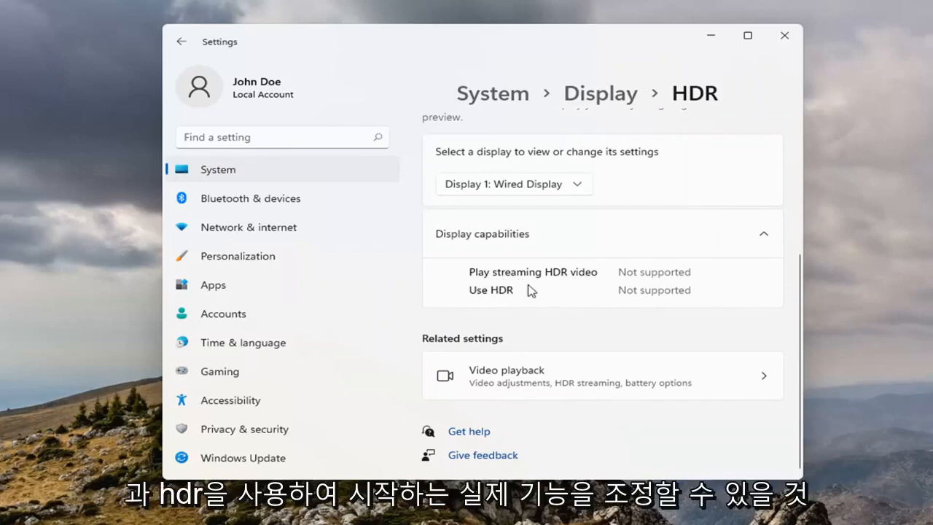
pyautogui.moveTo(346, 122)
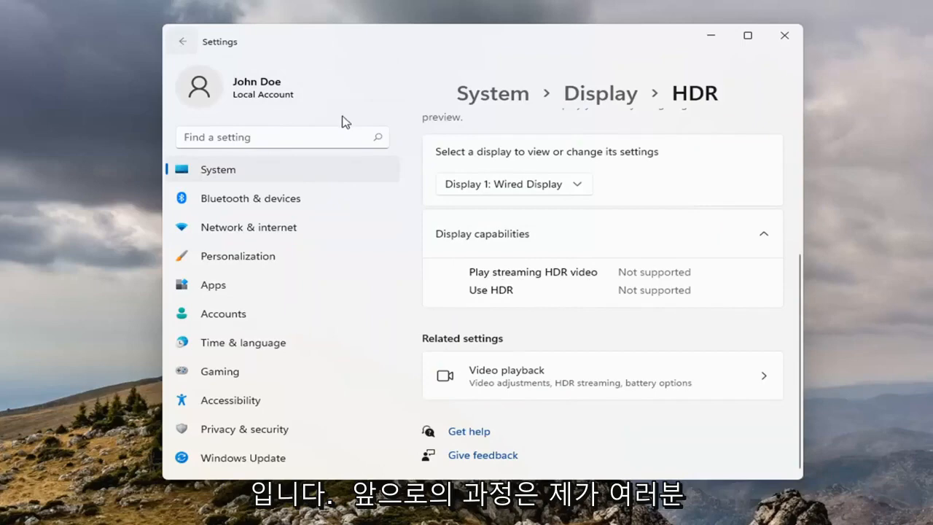
pyautogui.click(784, 35)
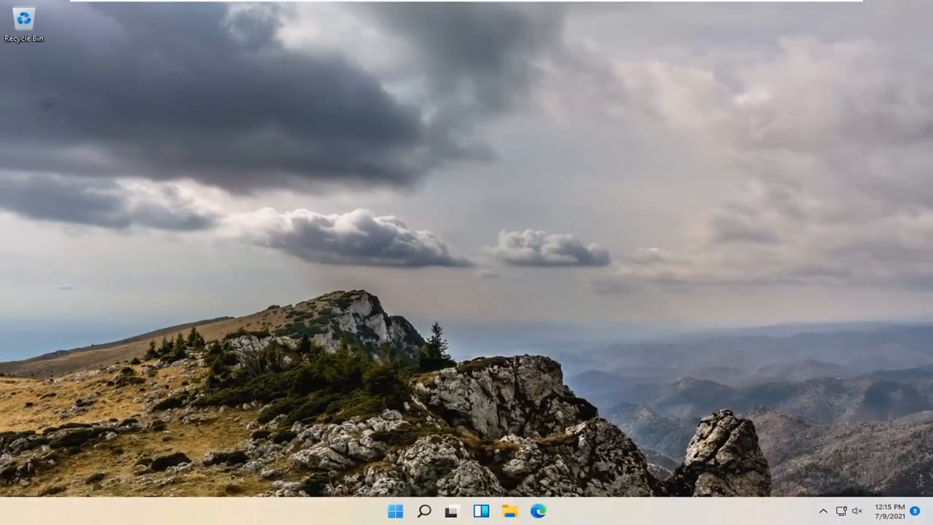